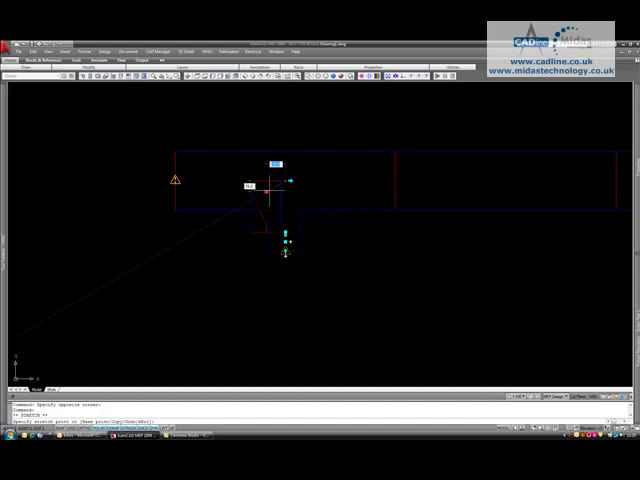
{"action": "mouse_move", "coordinate": [288, 190]}
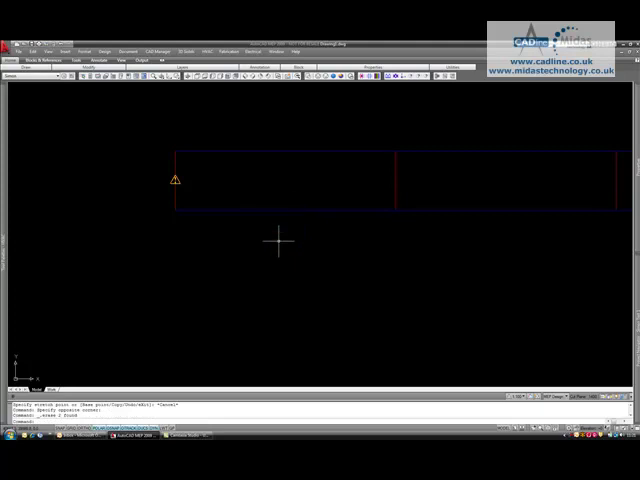
{"action": "mouse_move", "coordinate": [300, 246]}
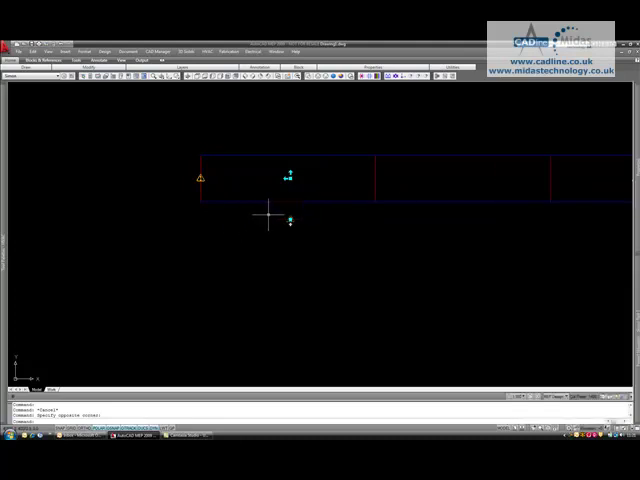
{"action": "mouse_move", "coordinate": [300, 218]}
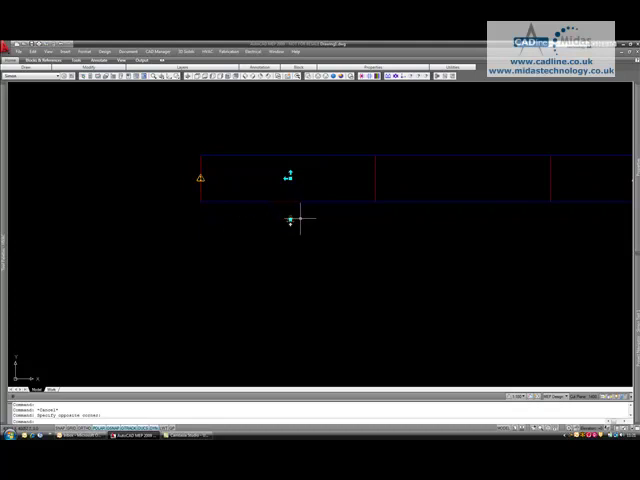
Bring up Duct Fitting Properties for the shoe take-off from its right-click menu
{"action": "right_click", "coordinate": [290, 220]}
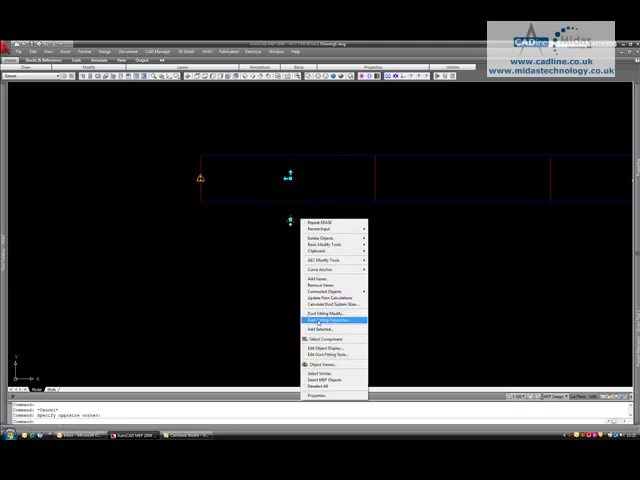
{"action": "left_click", "coordinate": [324, 316]}
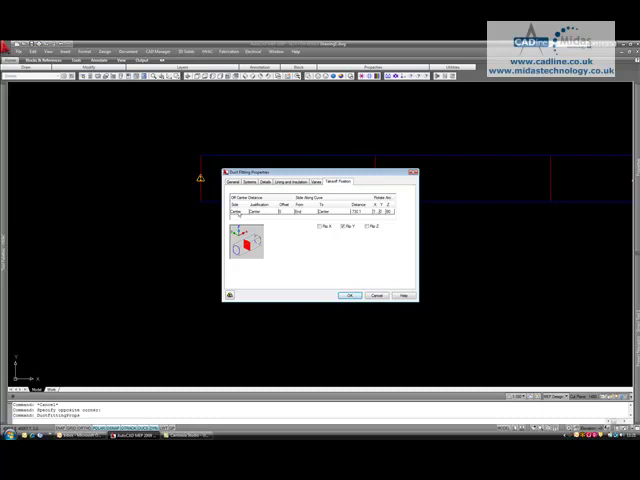
Justify the take-off to the duct bottom with an offset and apply it with OK
{"action": "left_click", "coordinate": [258, 218]}
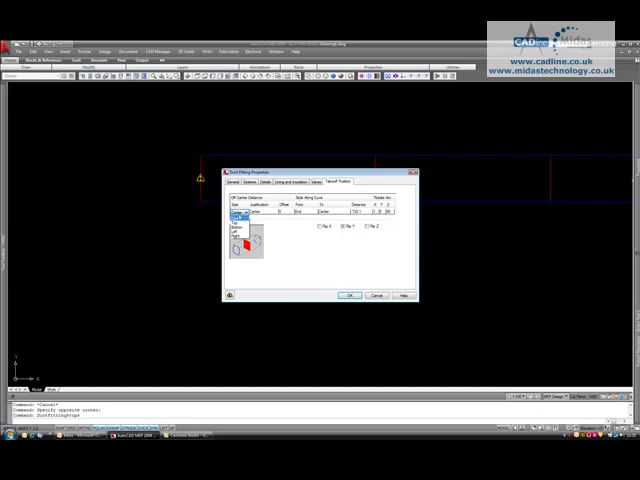
{"action": "left_click", "coordinate": [238, 214]}
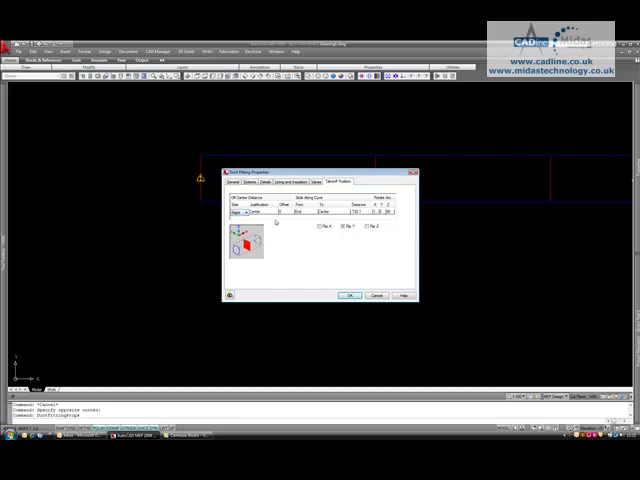
{"action": "left_click", "coordinate": [280, 214]}
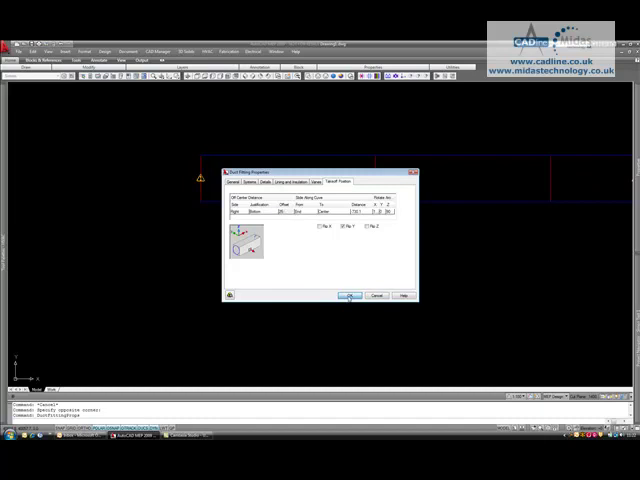
{"action": "left_click", "coordinate": [348, 296]}
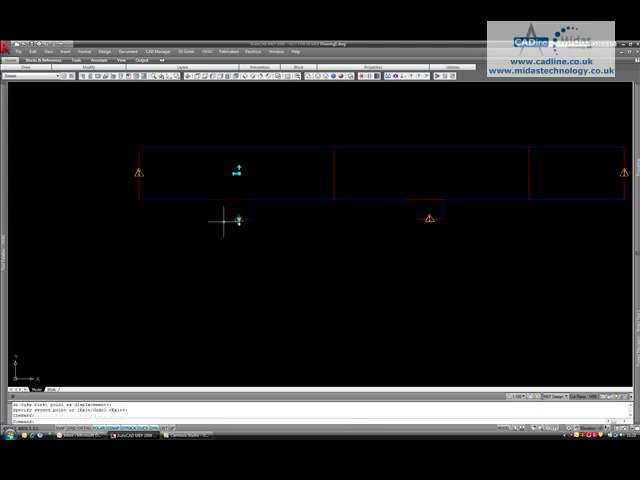
Start a round branch duct from the copied take-off's connection point
{"action": "left_click", "coordinate": [238, 218]}
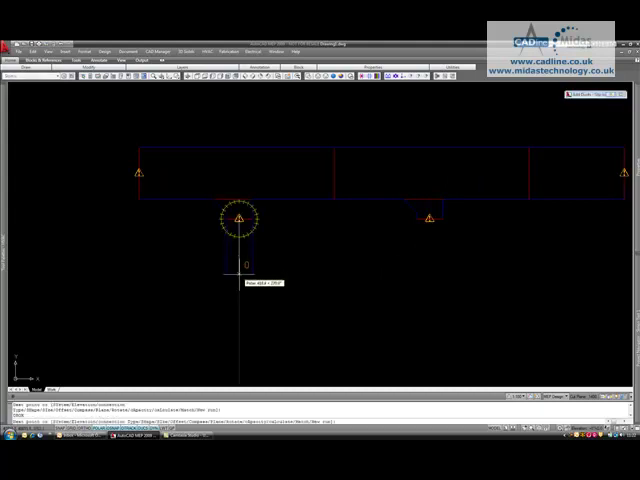